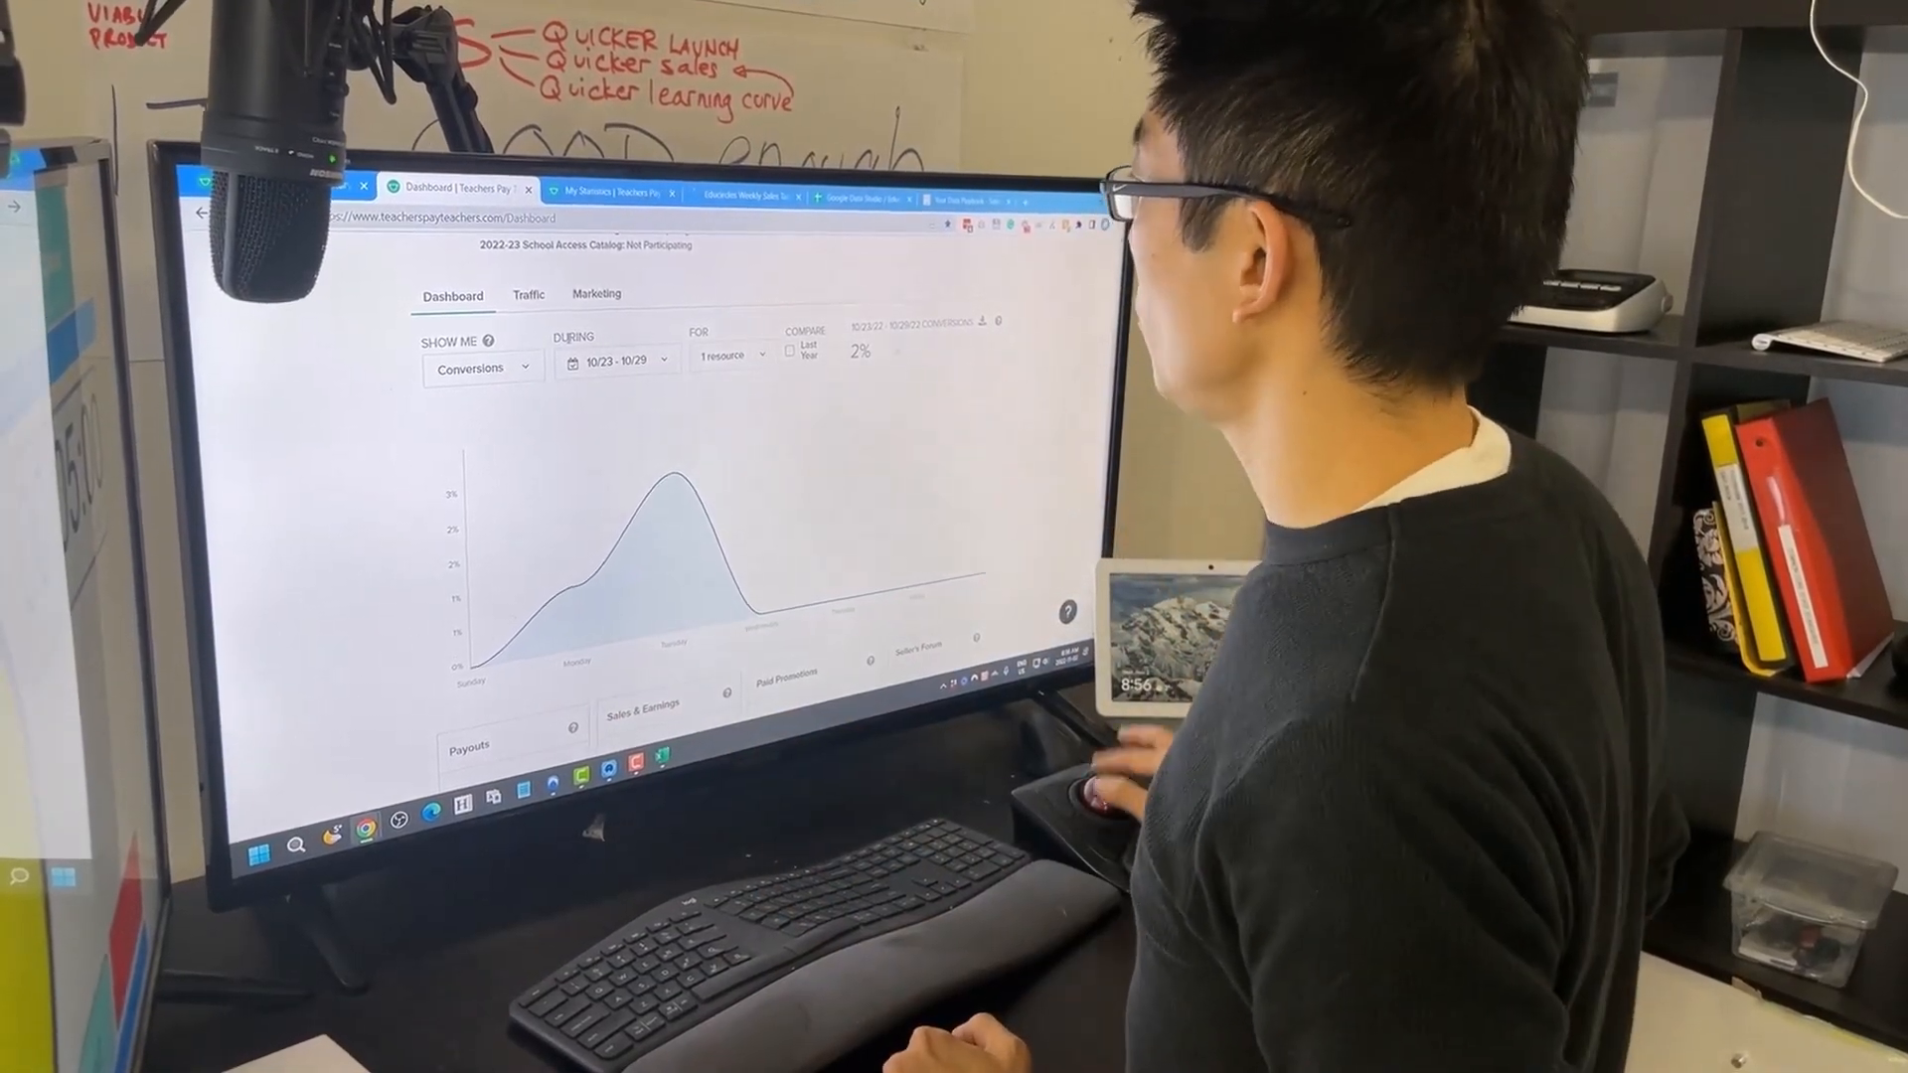
Switch from the TpT conversions dashboard to the Looker Studio weekly top-products sales report
click(742, 197)
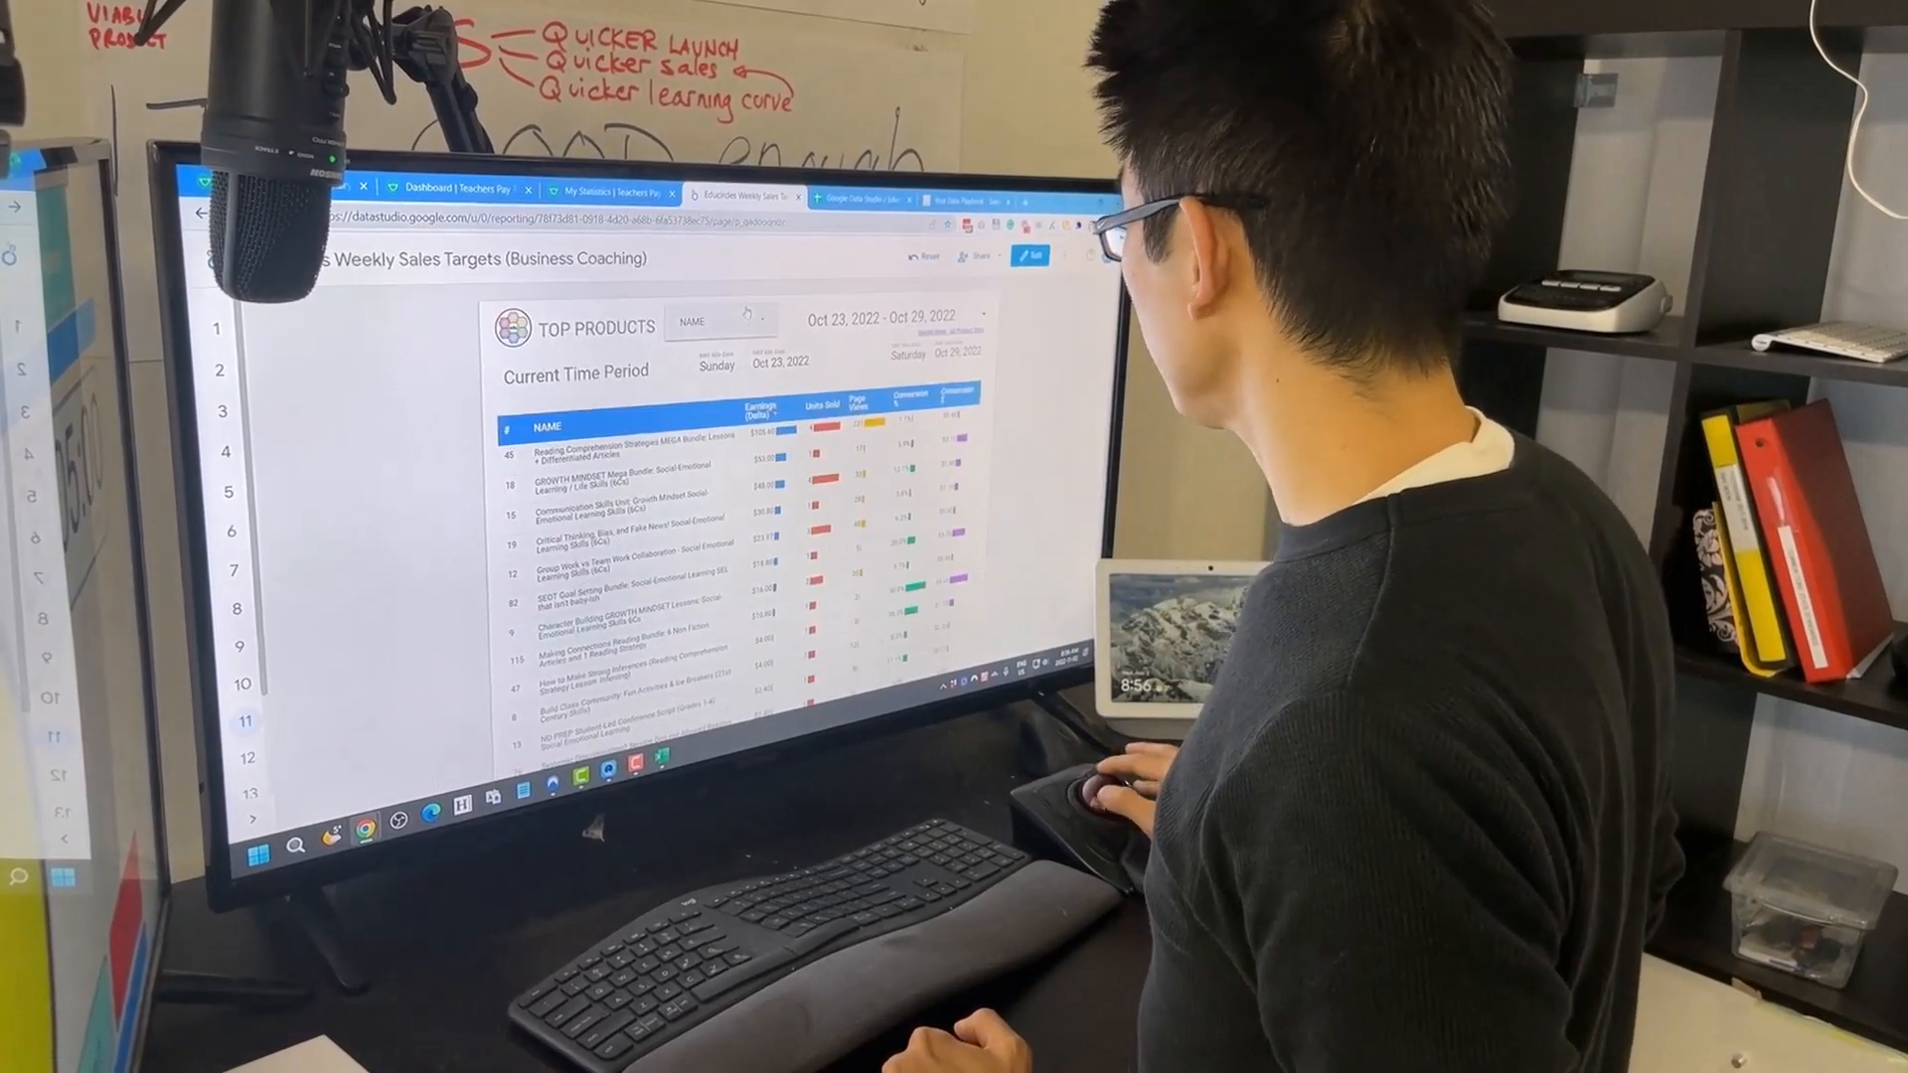